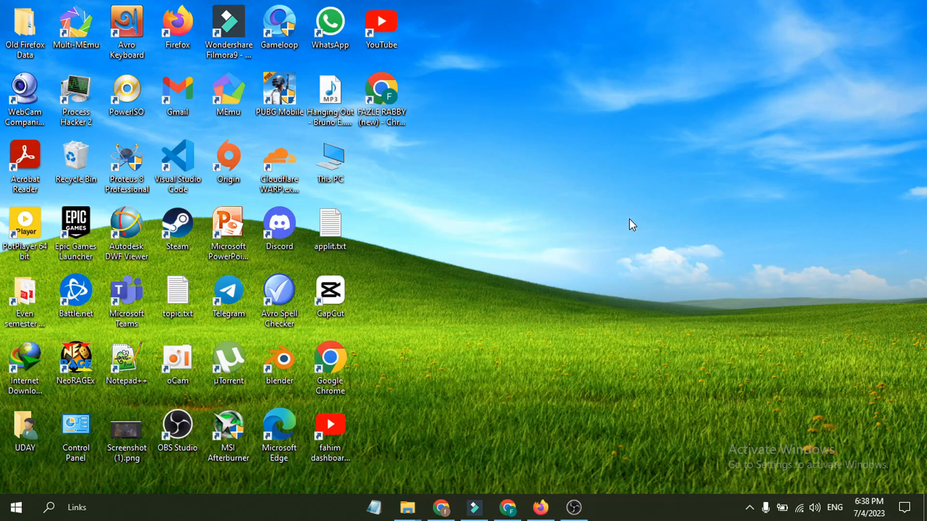
# Refresh the desktop, then reach Facebook Settings through the account menu's Settings & privacy
pyautogui.rightClick(632, 225)
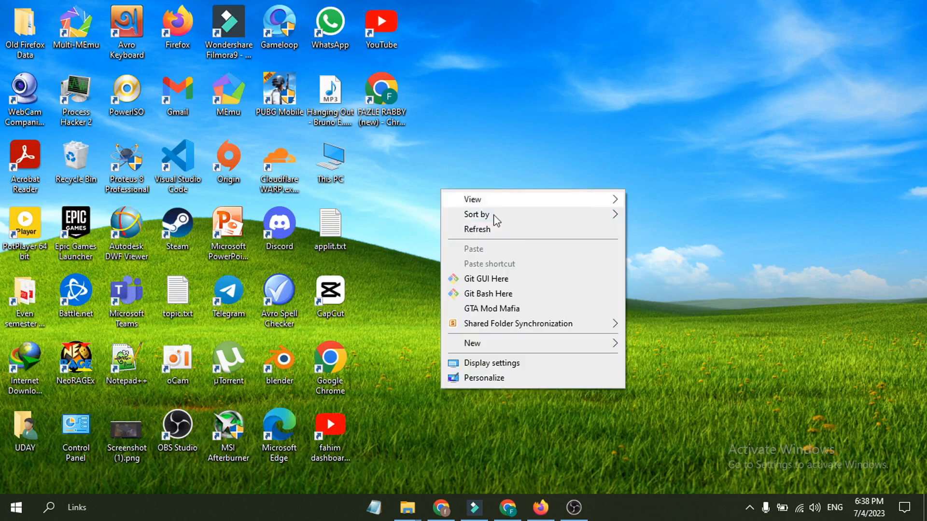
pyautogui.click(525, 237)
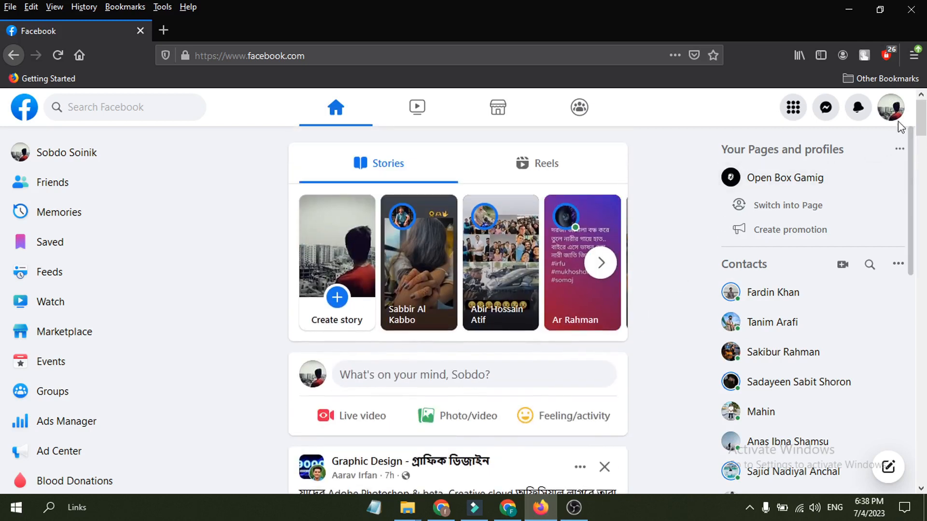
pyautogui.moveTo(890, 108)
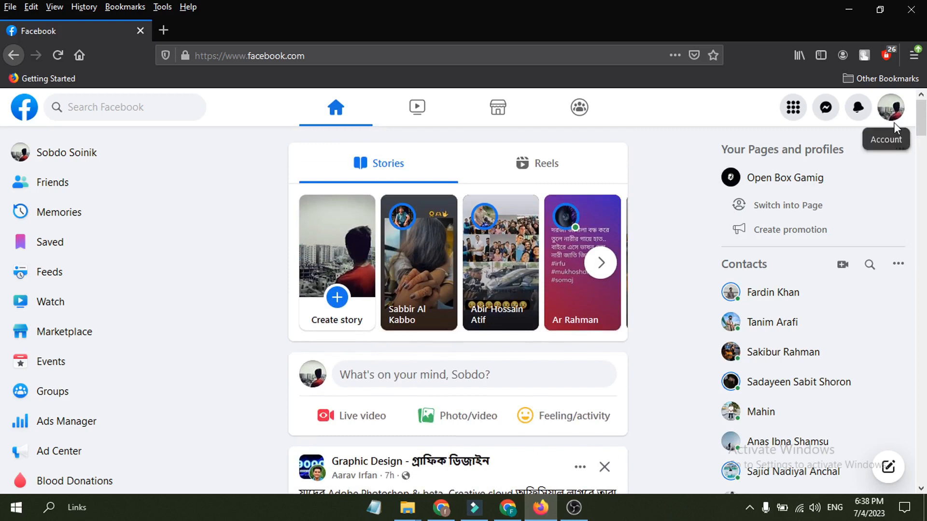
pyautogui.moveTo(889, 107)
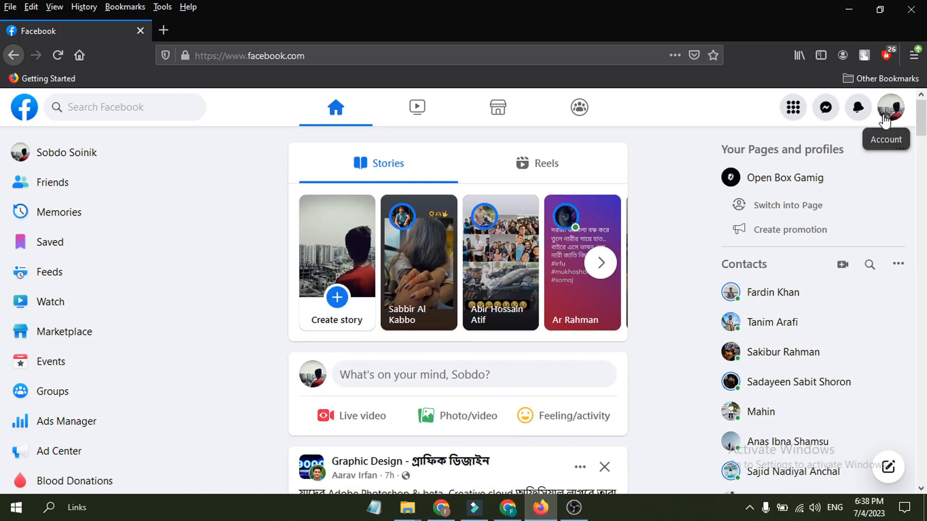
pyautogui.click(890, 108)
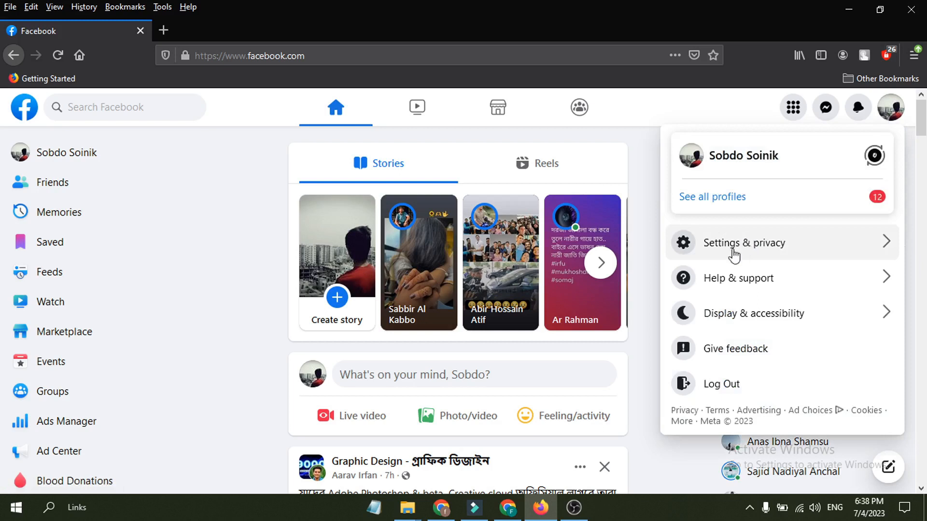
pyautogui.moveTo(764, 260)
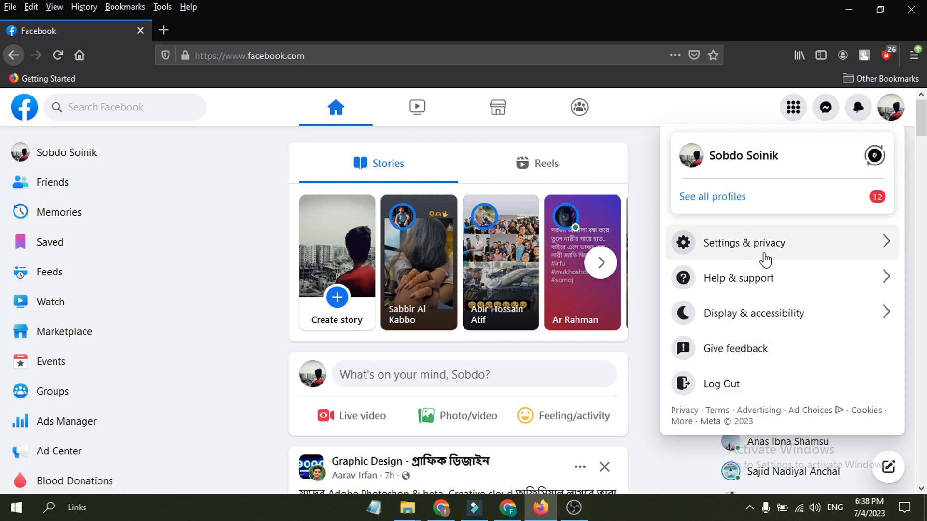
pyautogui.click(744, 243)
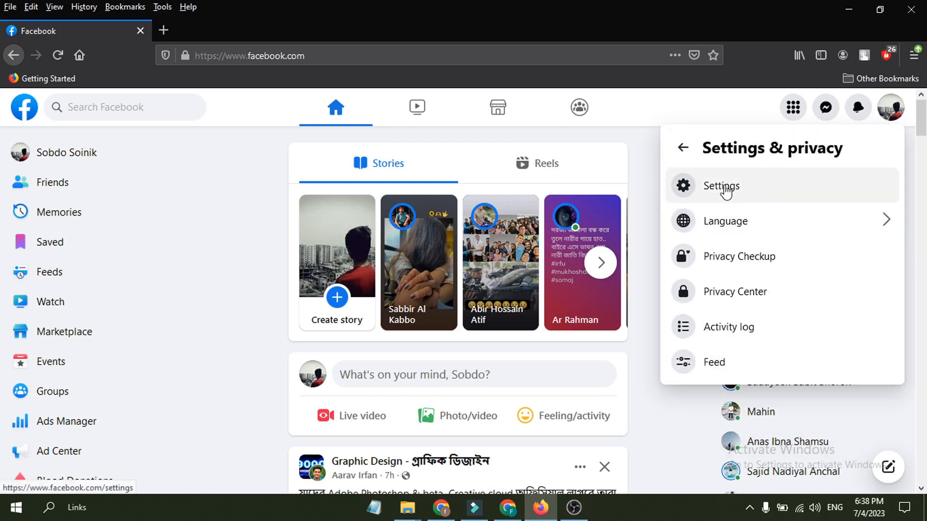
pyautogui.click(720, 185)
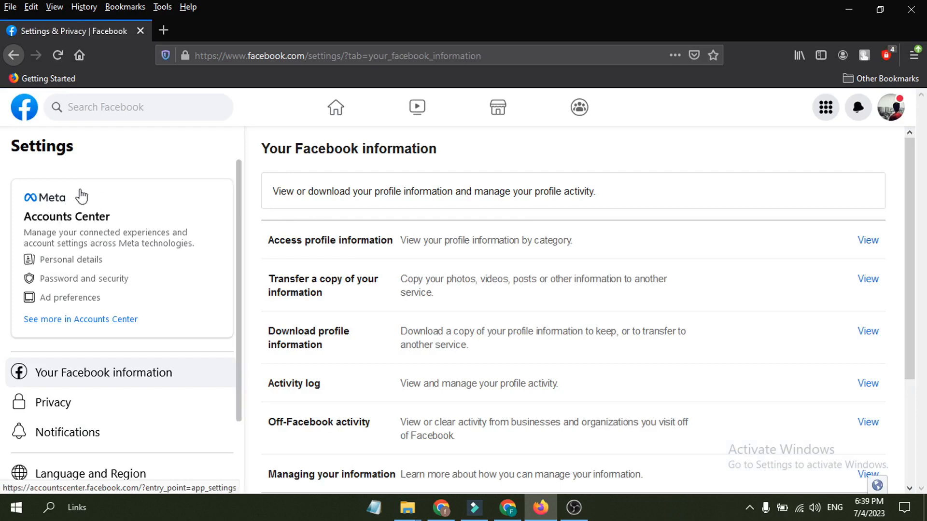
pyautogui.moveTo(55, 229)
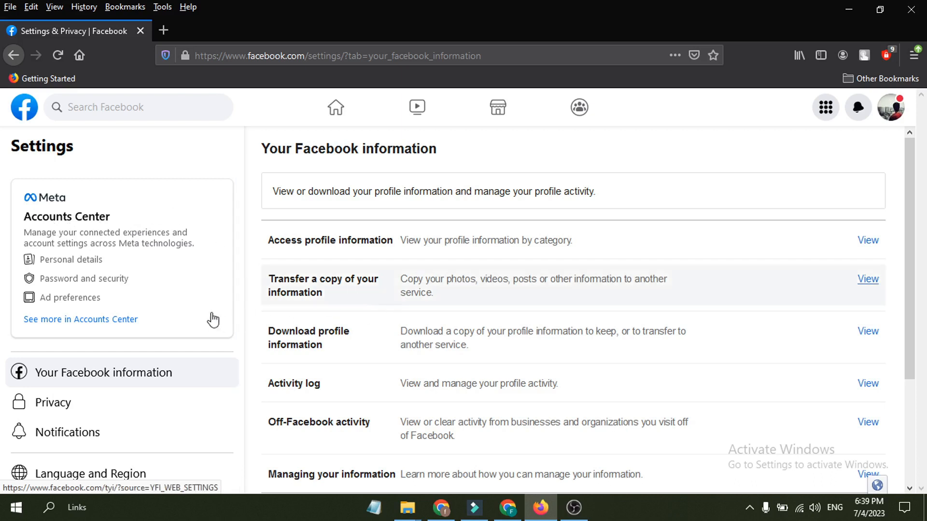
# Scroll the Settings sidebar and follow 'See more in Accounts Center'
pyautogui.scroll(-3)
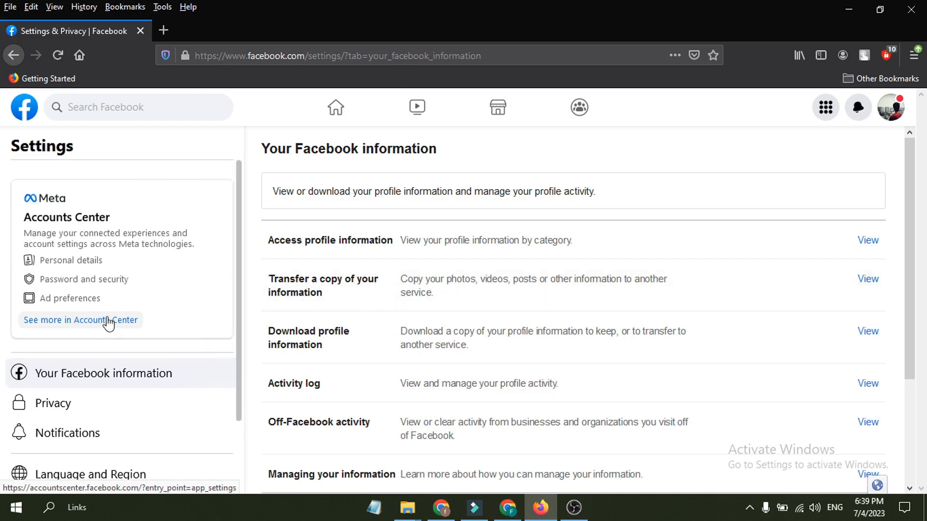
pyautogui.click(81, 319)
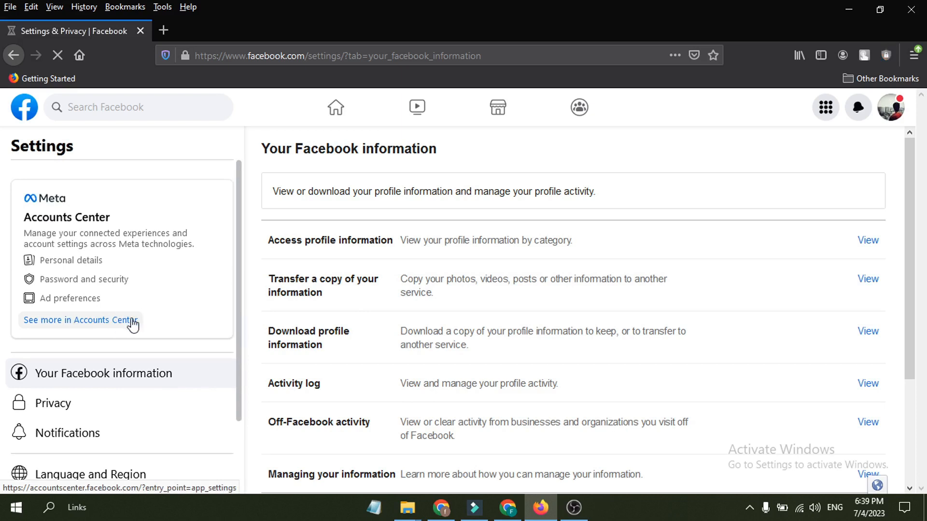
pyautogui.click(79, 319)
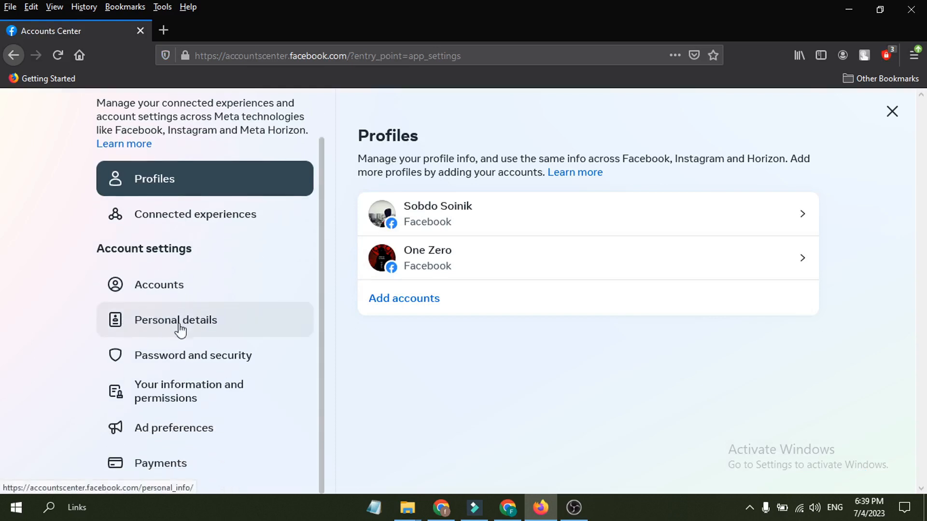
pyautogui.moveTo(204, 324)
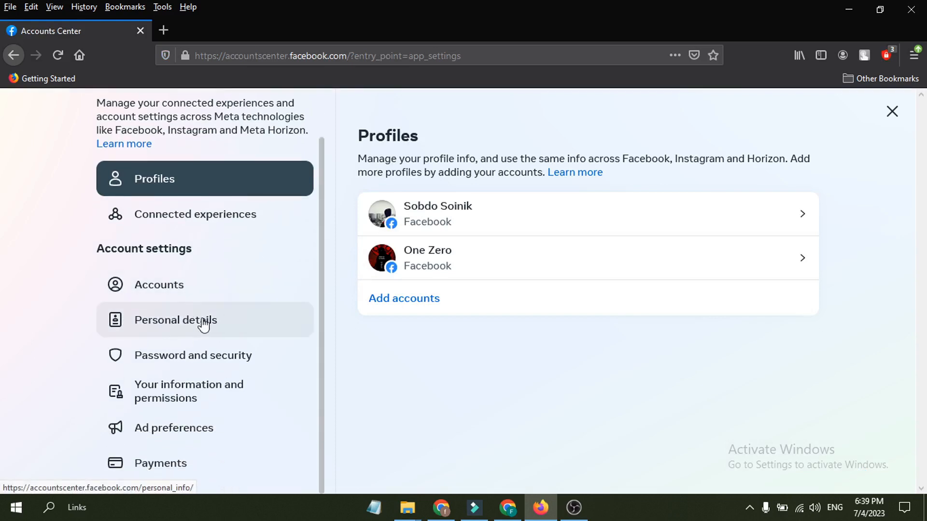
# Go to Personal details, then Account ownership and control in Accounts Center
pyautogui.click(175, 320)
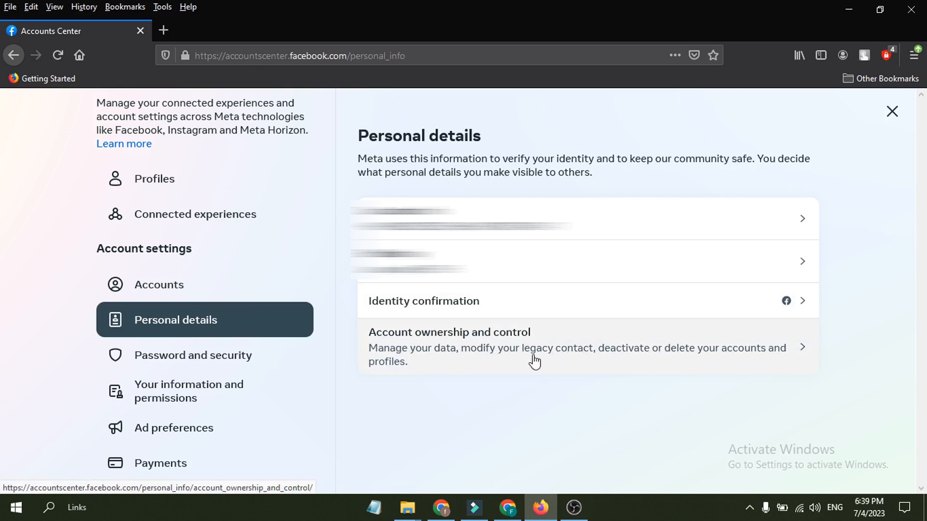
pyautogui.click(532, 347)
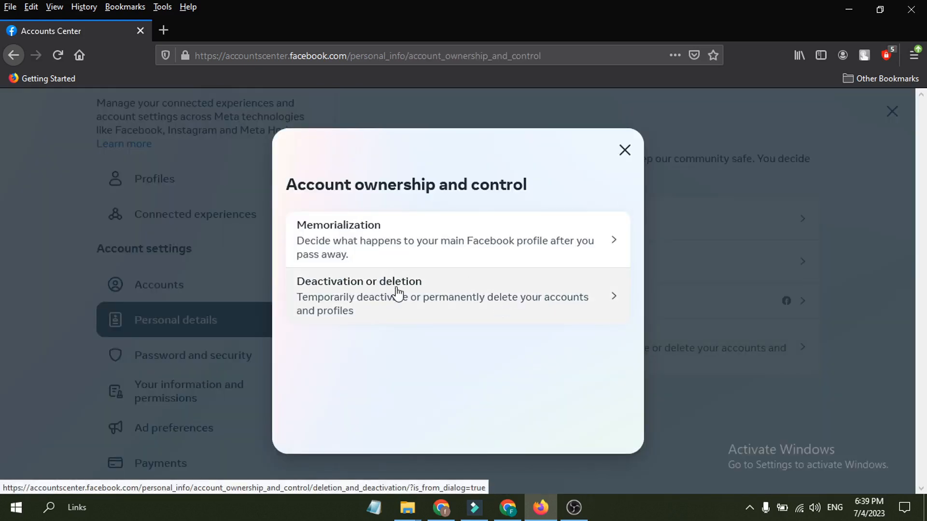
# Choose 'Deactivate account' and acknowledge the affected Page and profile
pyautogui.click(358, 295)
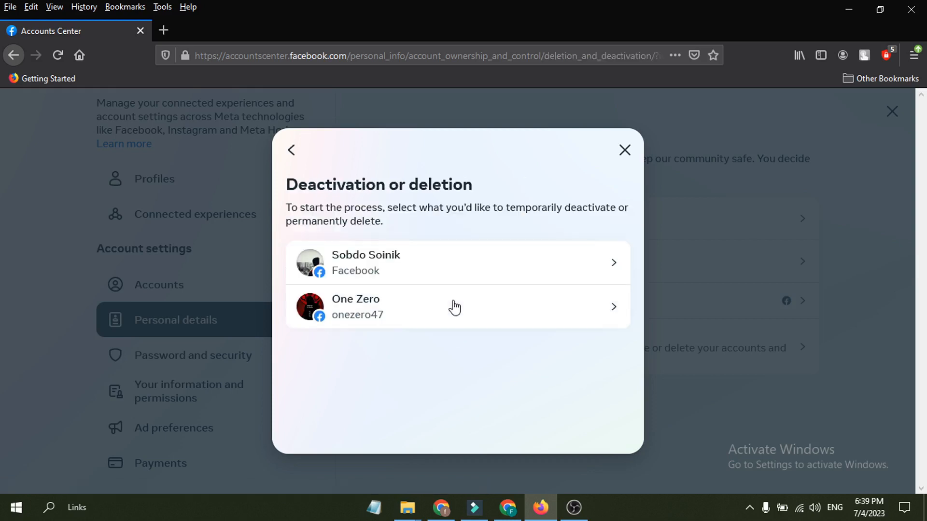
pyautogui.moveTo(430, 270)
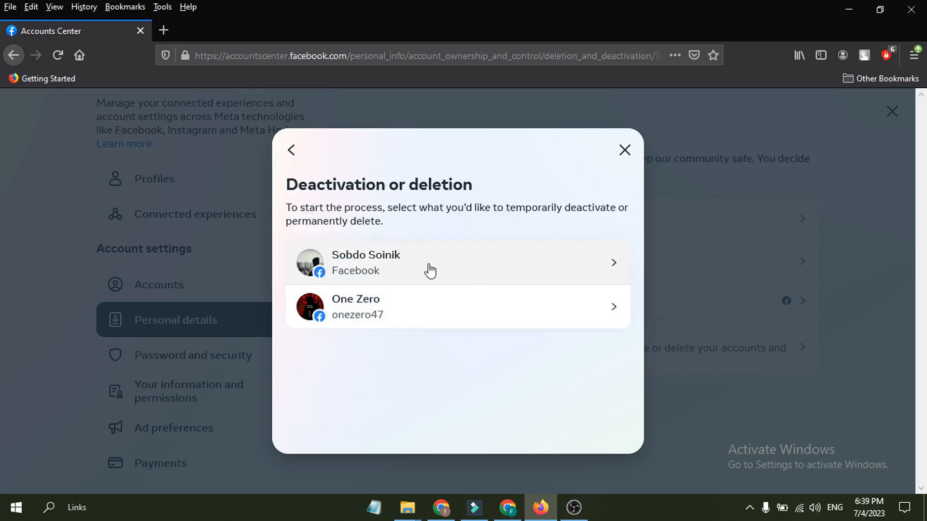
pyautogui.click(428, 263)
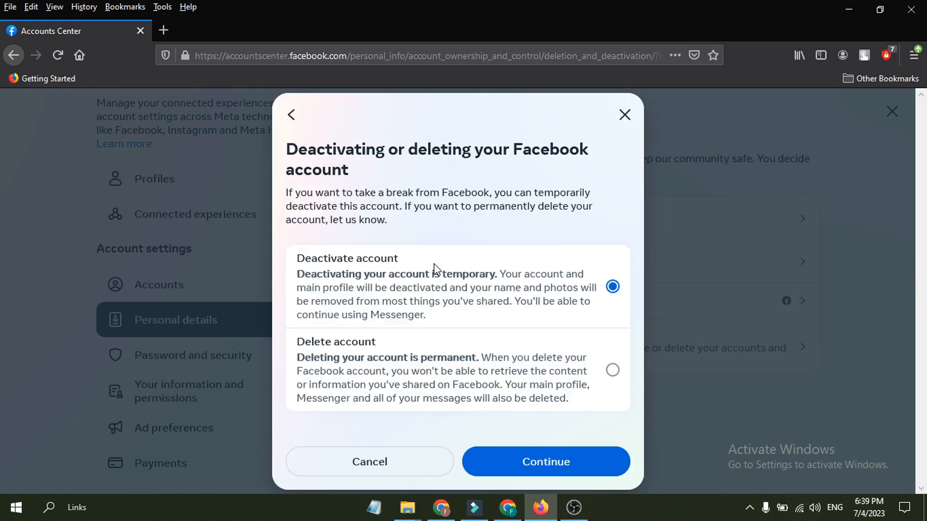
pyautogui.moveTo(577, 283)
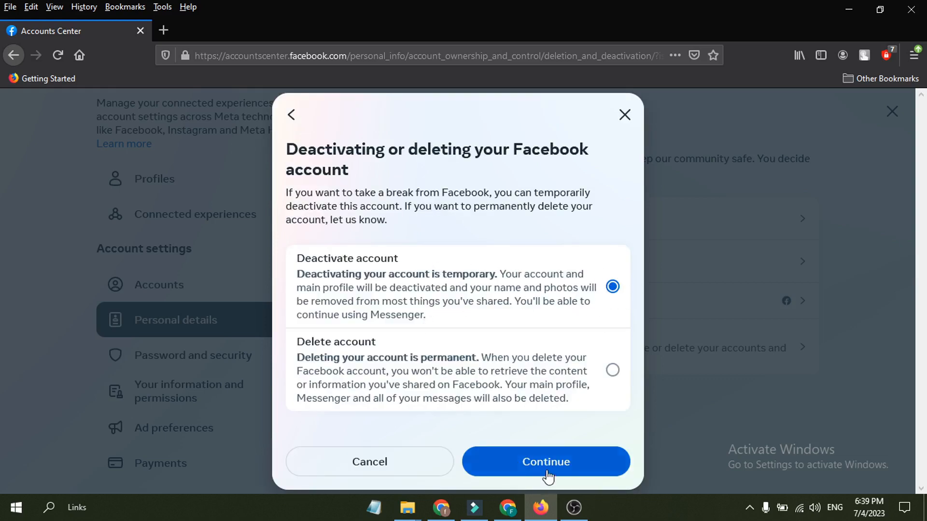
pyautogui.click(544, 462)
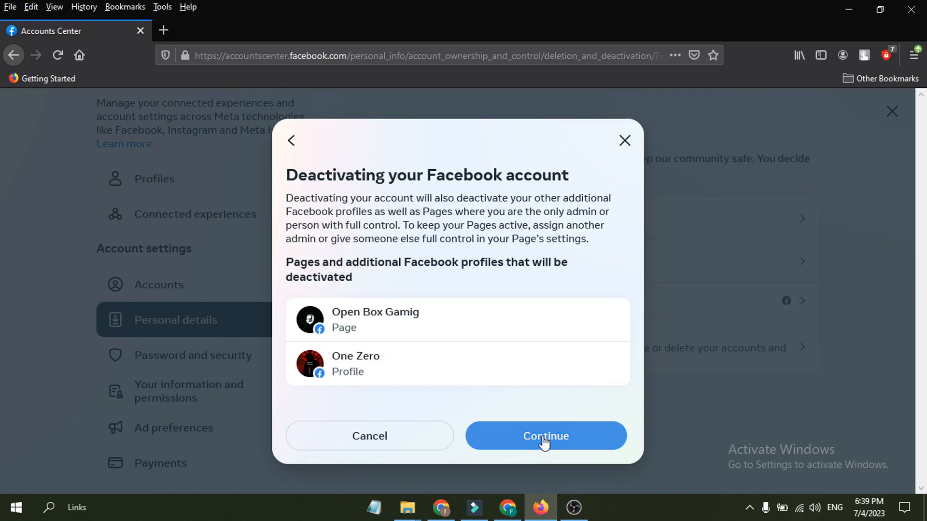
pyautogui.click(544, 436)
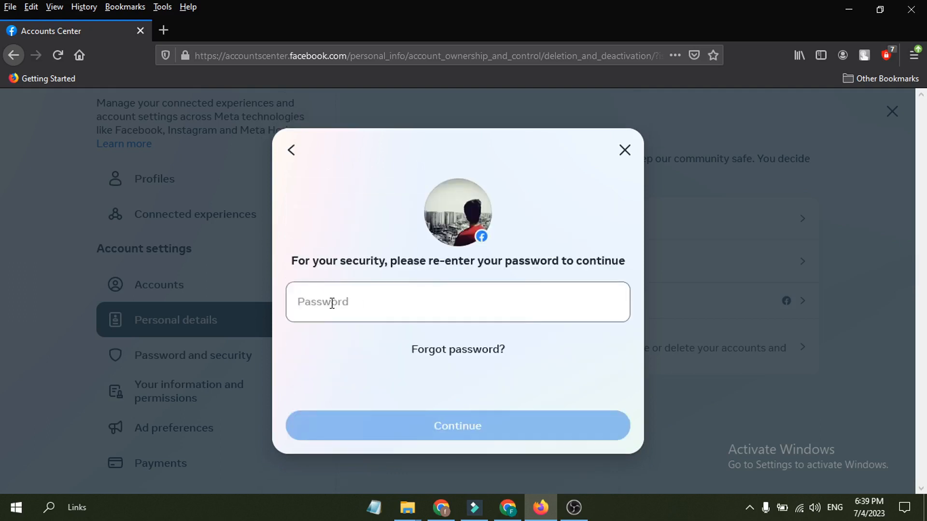
pyautogui.moveTo(374, 304)
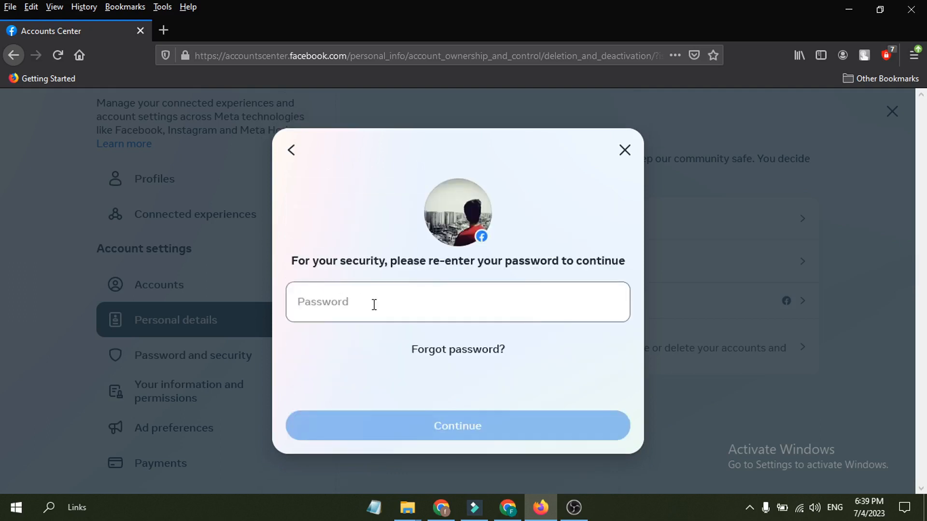
# Re-enter the account password and submit it
pyautogui.write('password')
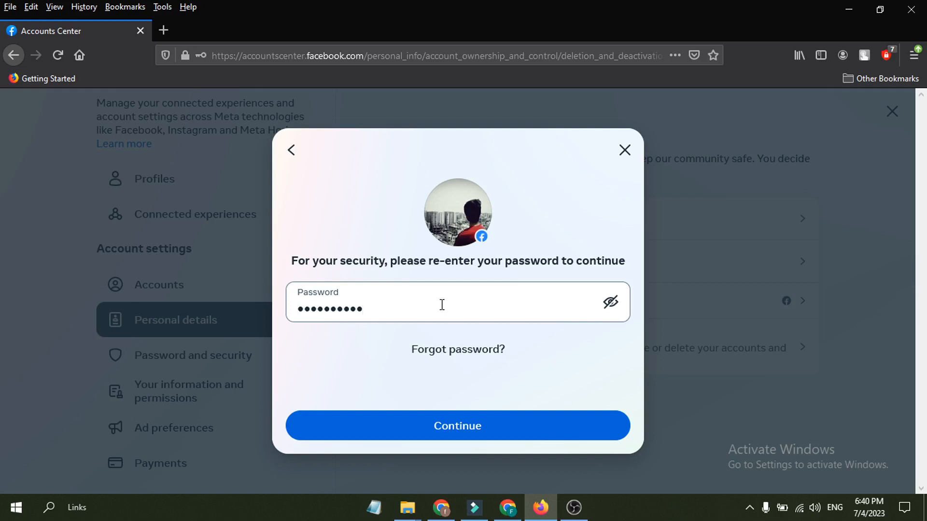
pyautogui.click(457, 425)
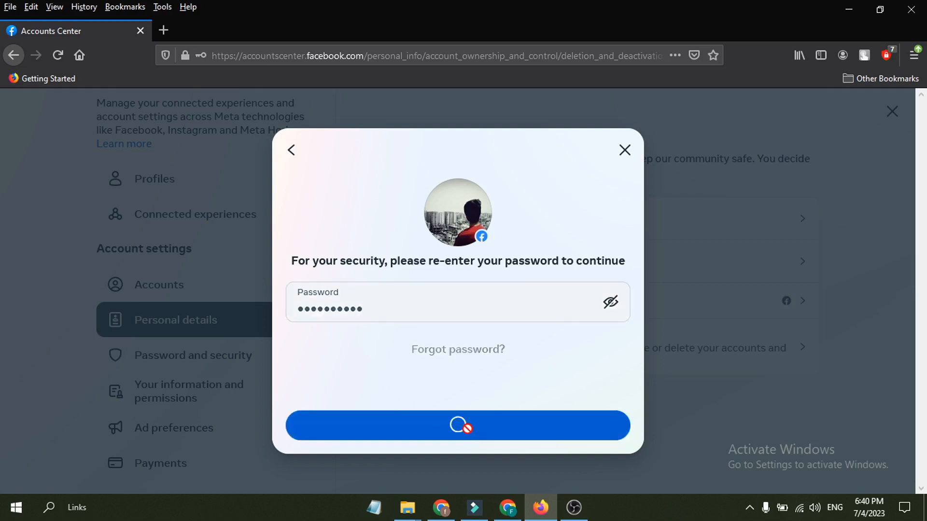
pyautogui.click(458, 425)
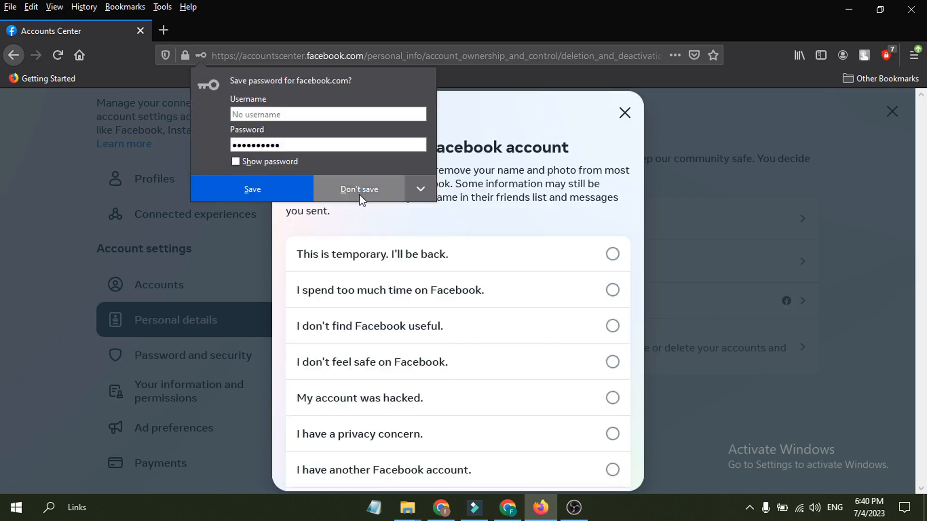
# Decline saving the password and submit 'I don't understand how to use Facebook' as the reason
pyautogui.click(359, 190)
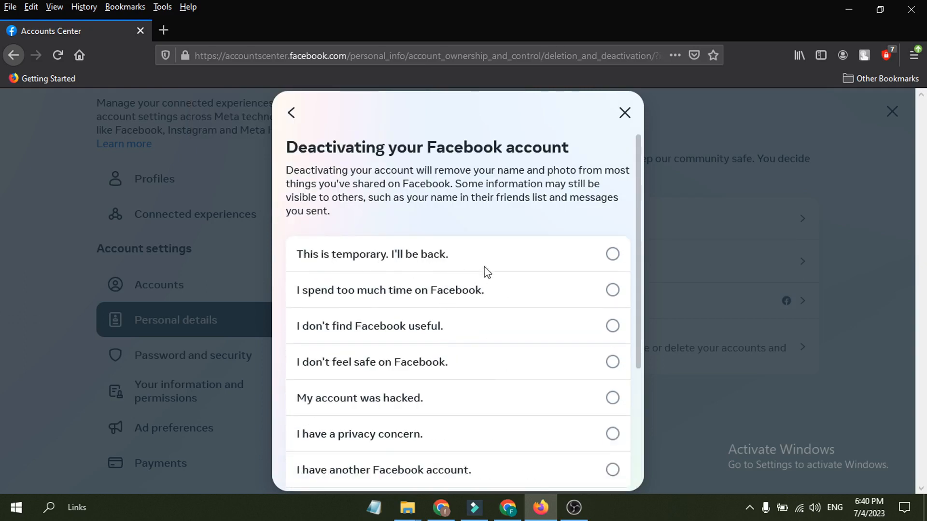
pyautogui.scroll(-3)
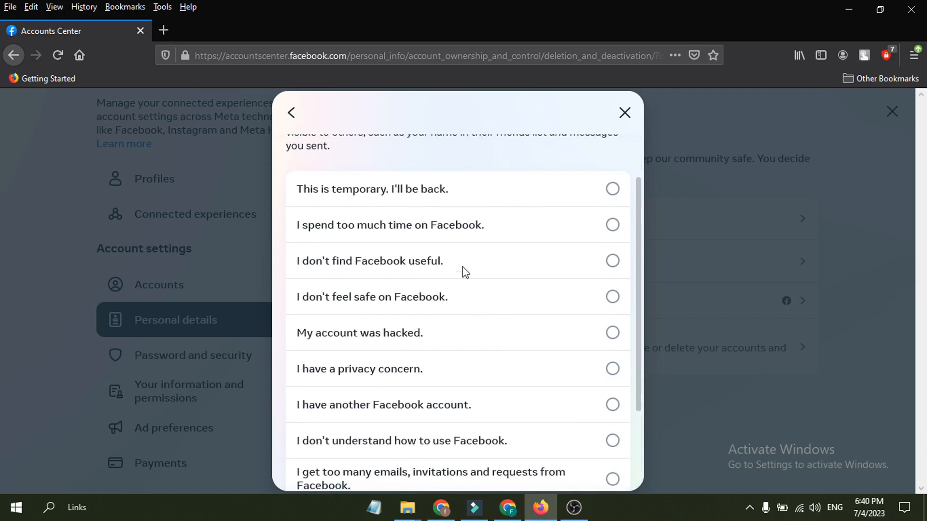
pyautogui.scroll(-3)
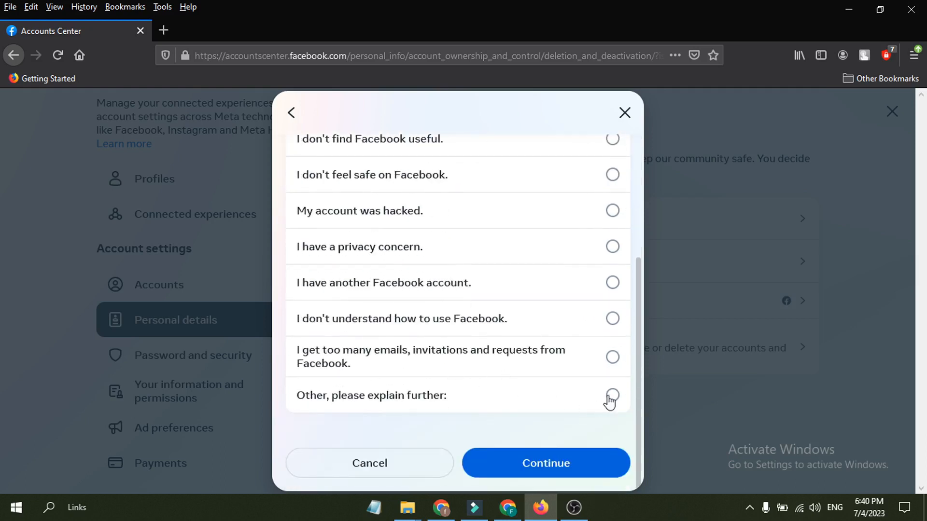
pyautogui.click(613, 319)
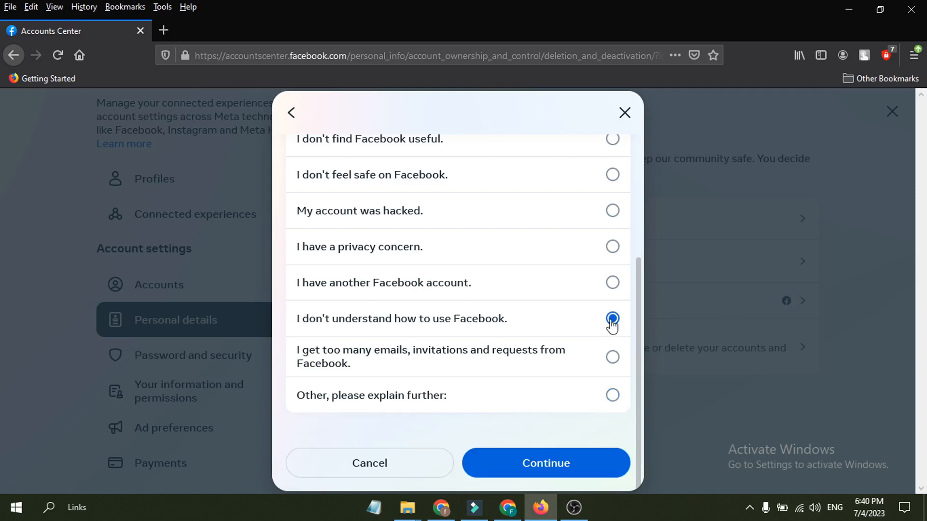
pyautogui.click(612, 318)
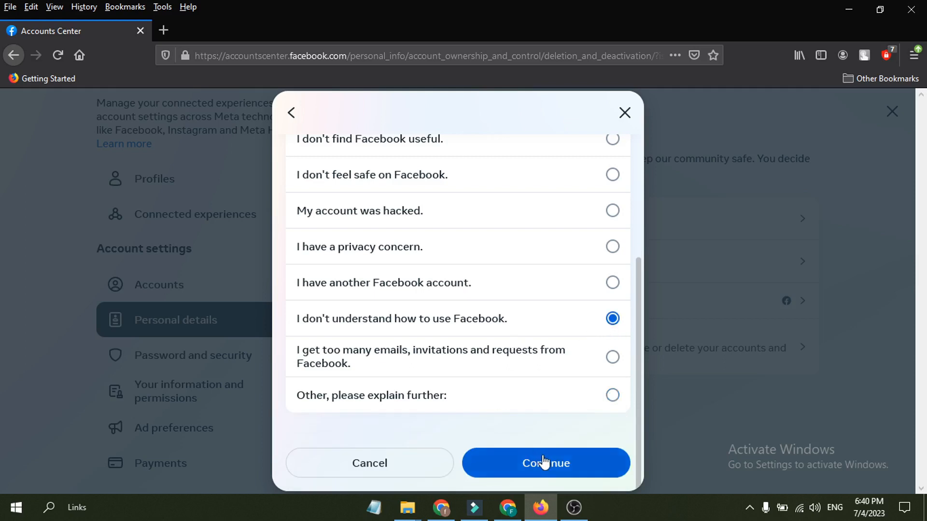
pyautogui.click(545, 463)
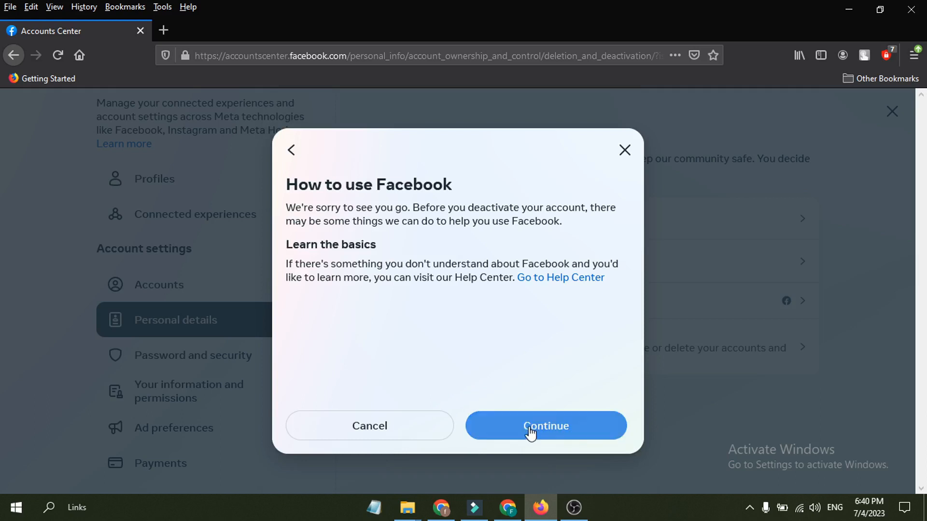
# Continue past the help page and scroll to the 'Deactivate my account' button
pyautogui.click(545, 426)
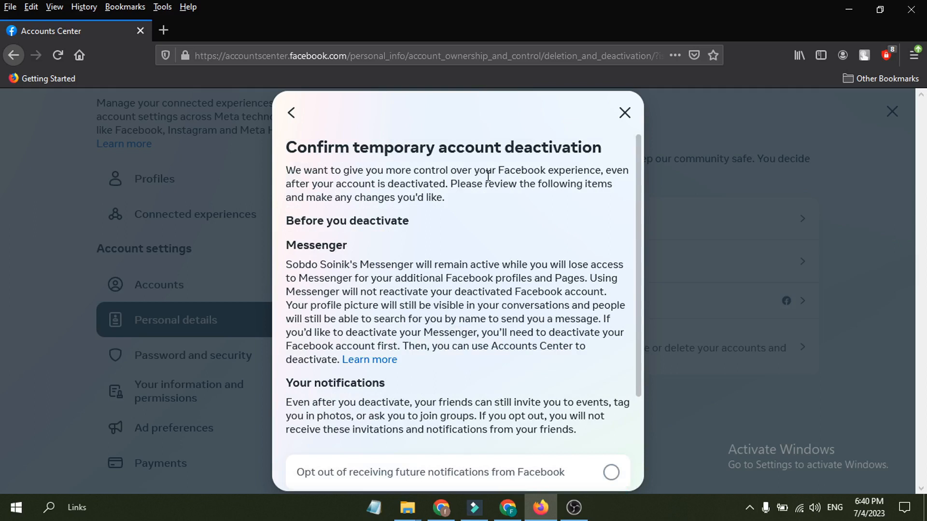
pyautogui.scroll(-3)
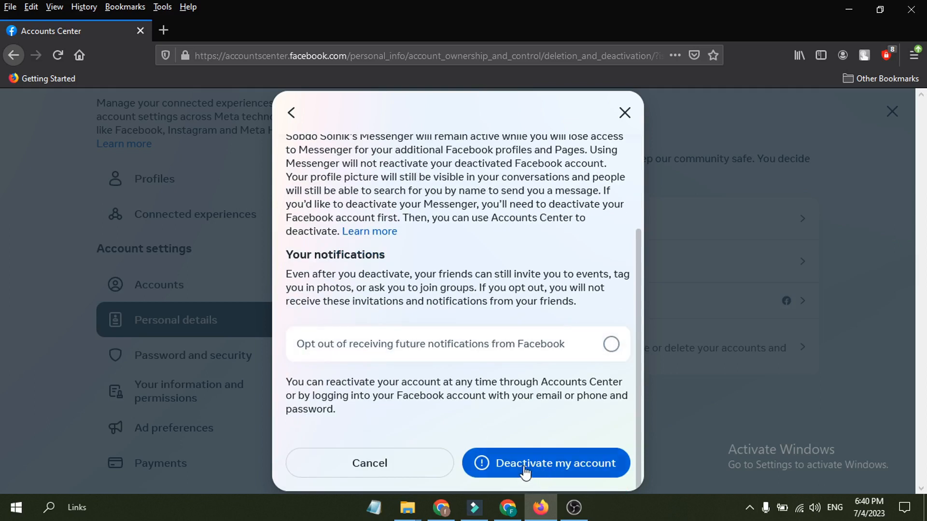
pyautogui.moveTo(544, 476)
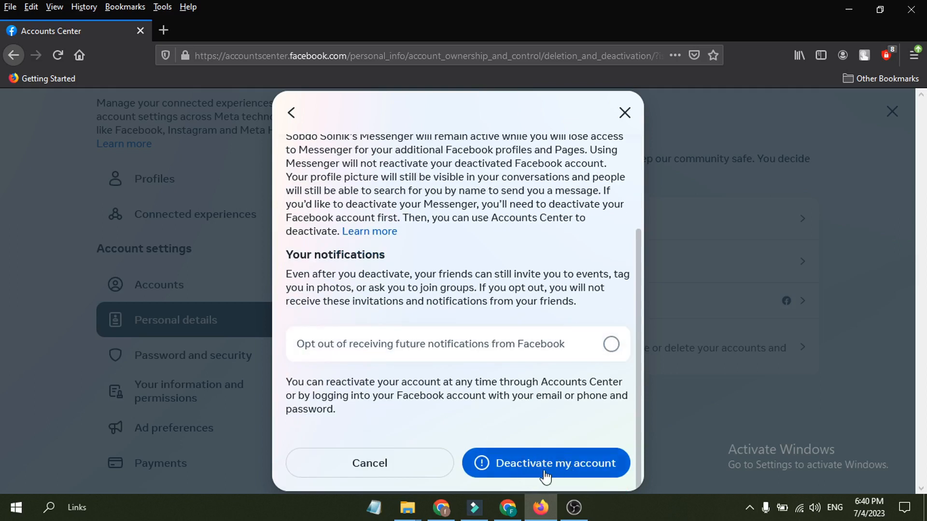
pyautogui.moveTo(534, 475)
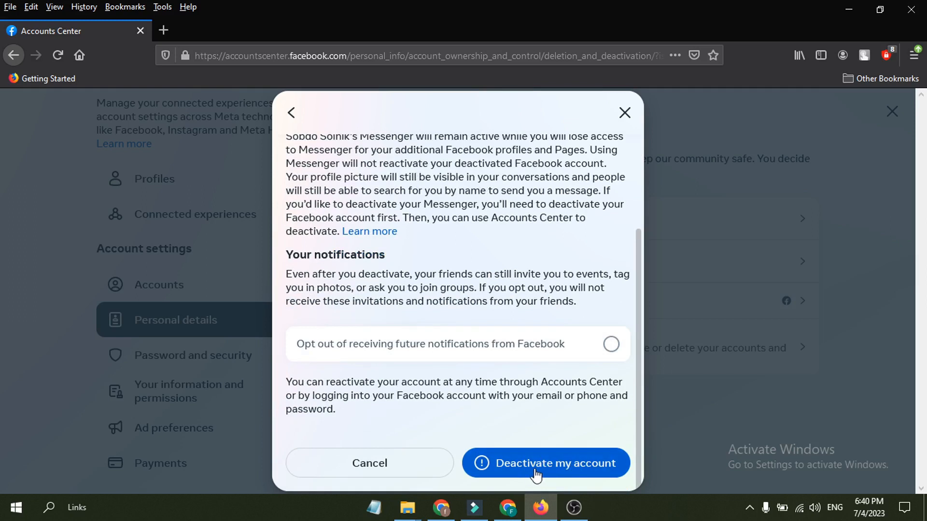